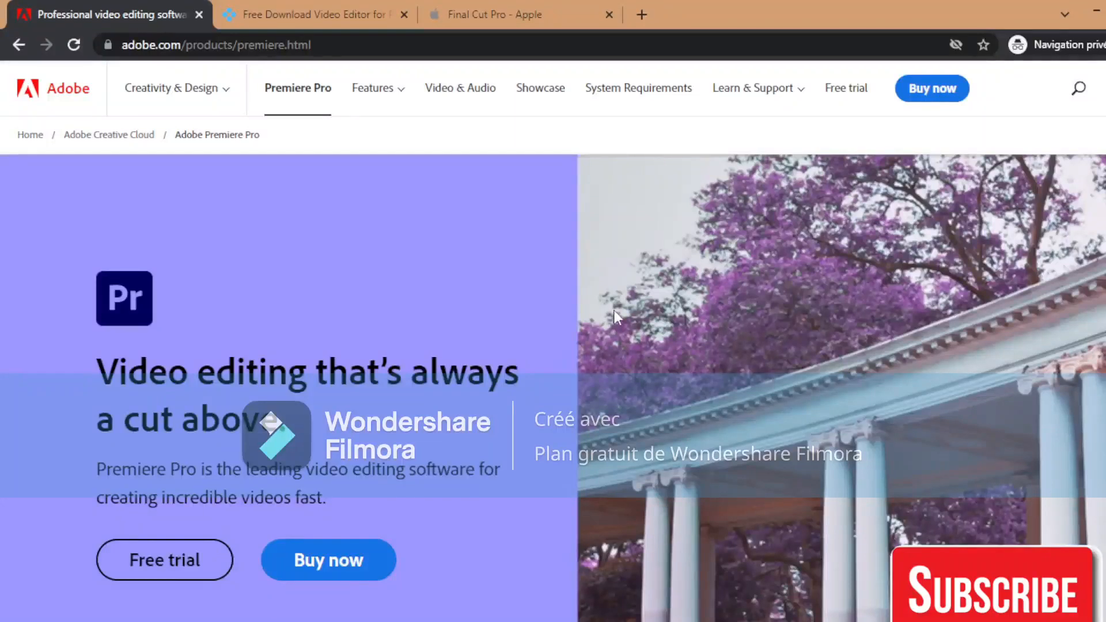
mouse_move(505, 267)
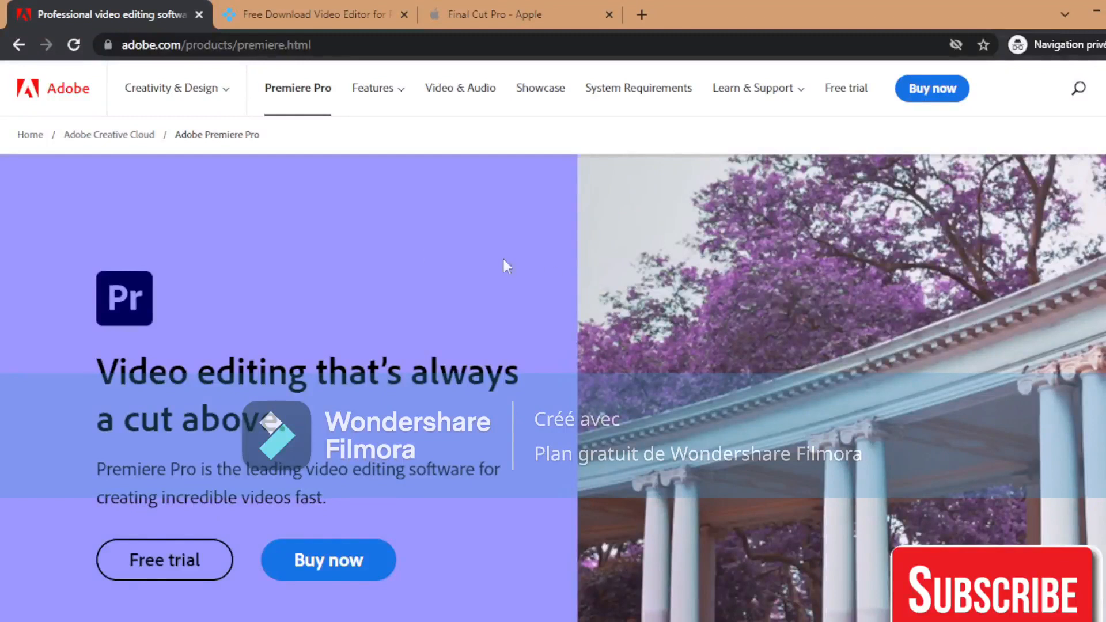
mouse_move(452, 285)
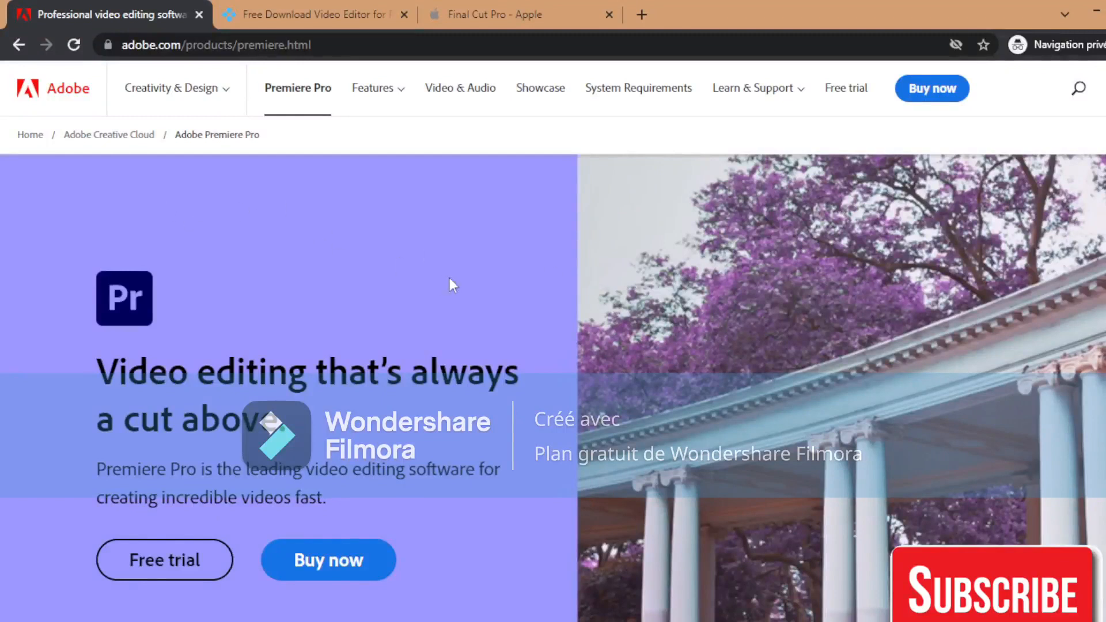
mouse_move(448, 412)
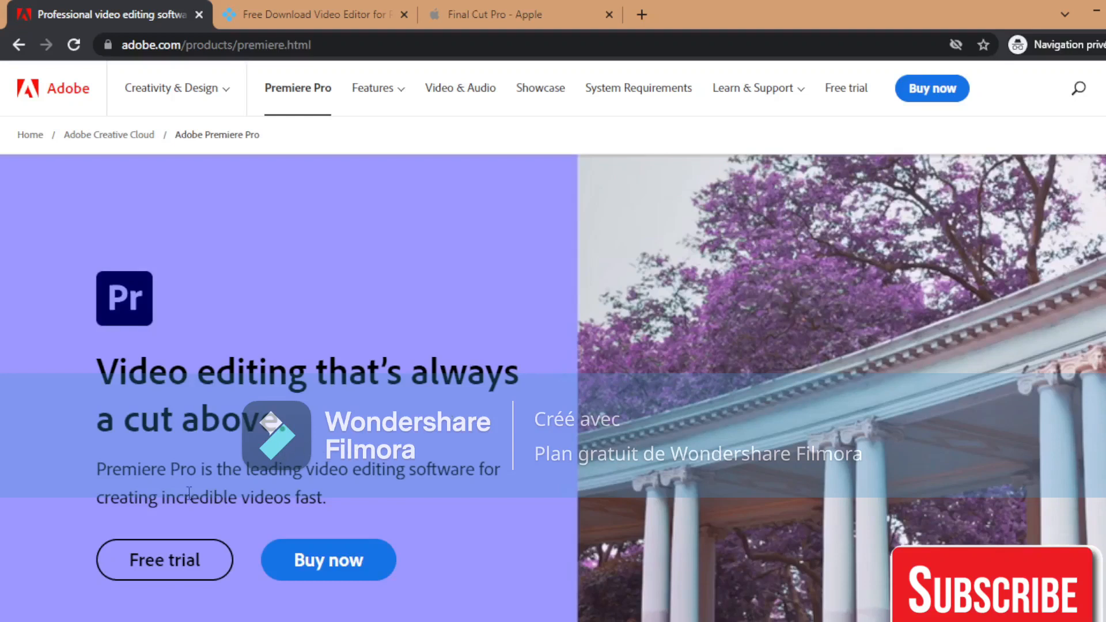
mouse_move(335, 499)
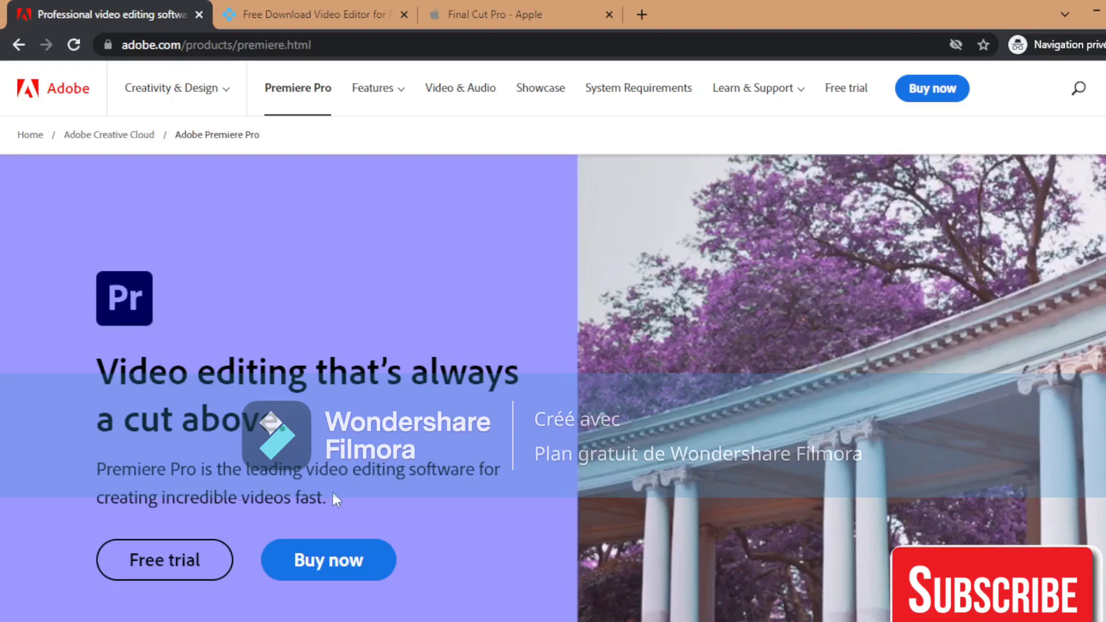
mouse_move(289, 524)
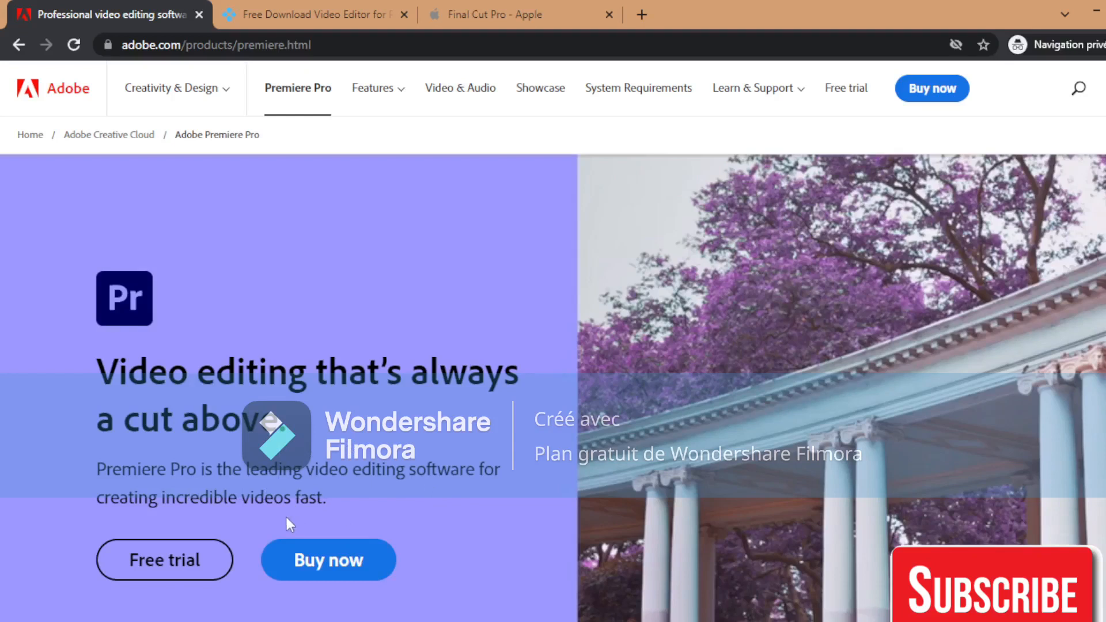
mouse_move(362, 513)
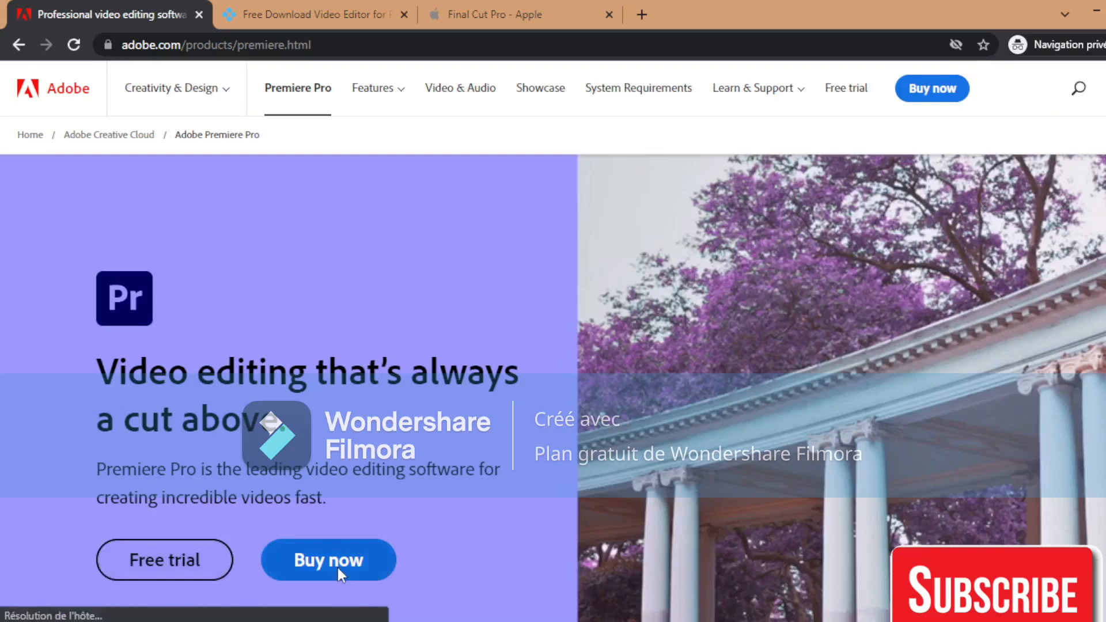
Start buying Premiere Pro to load the Adobe Checkout plan page starting at US$20.99/mo
click(327, 559)
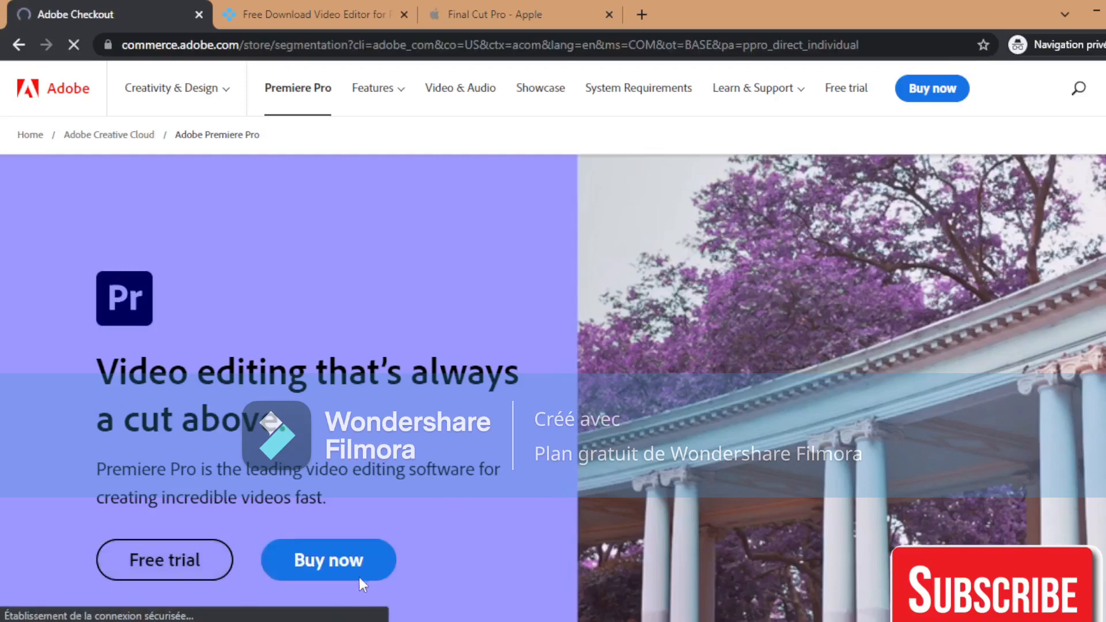
click(327, 559)
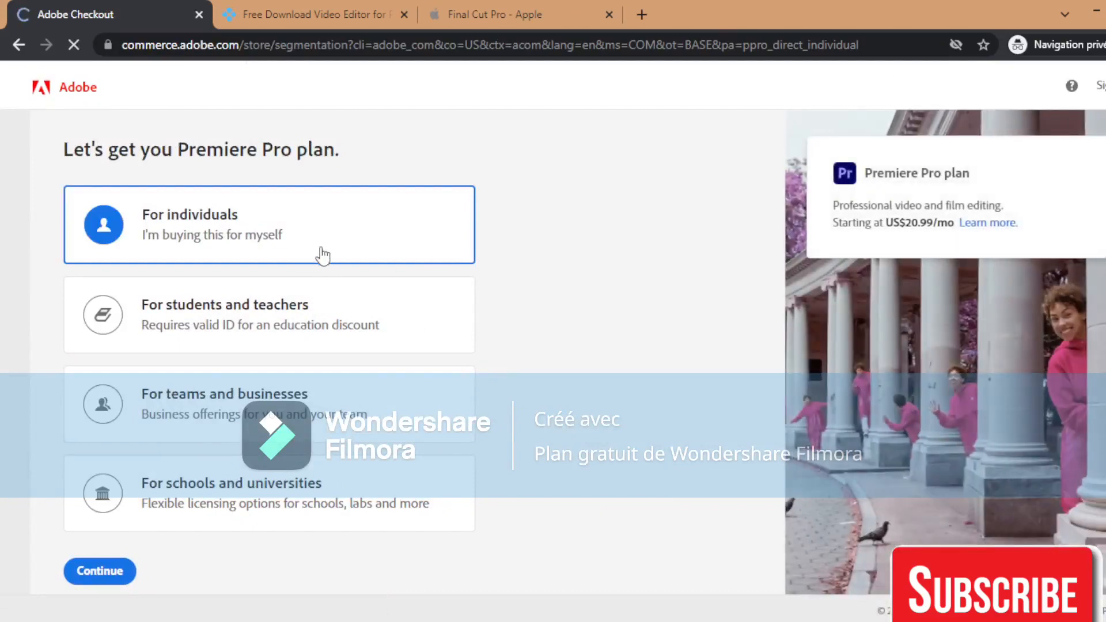
mouse_move(363, 330)
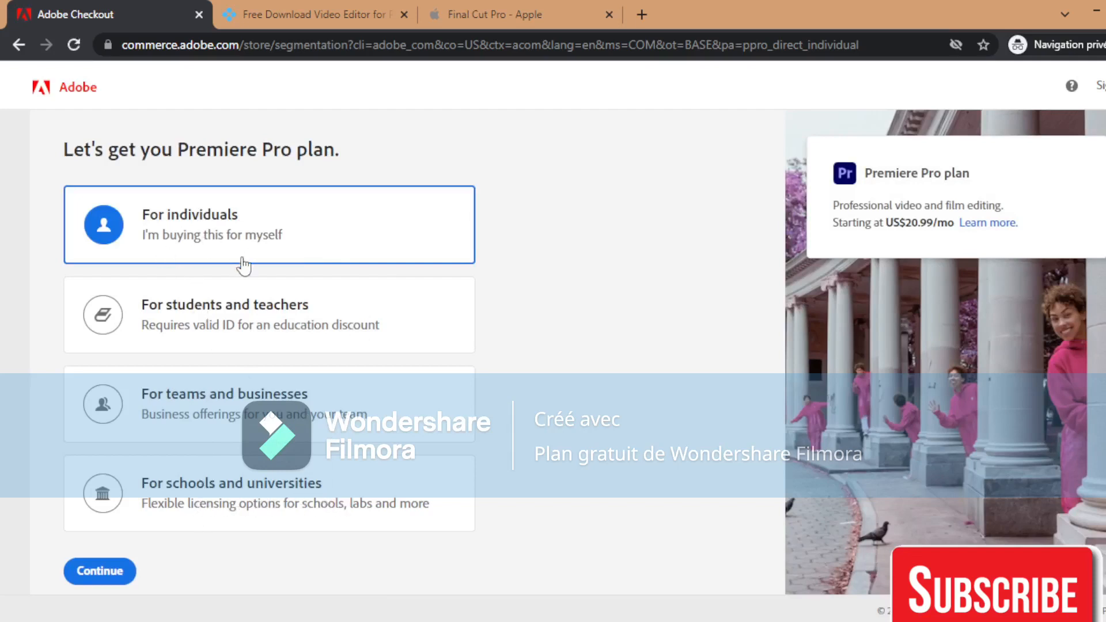
mouse_move(226, 318)
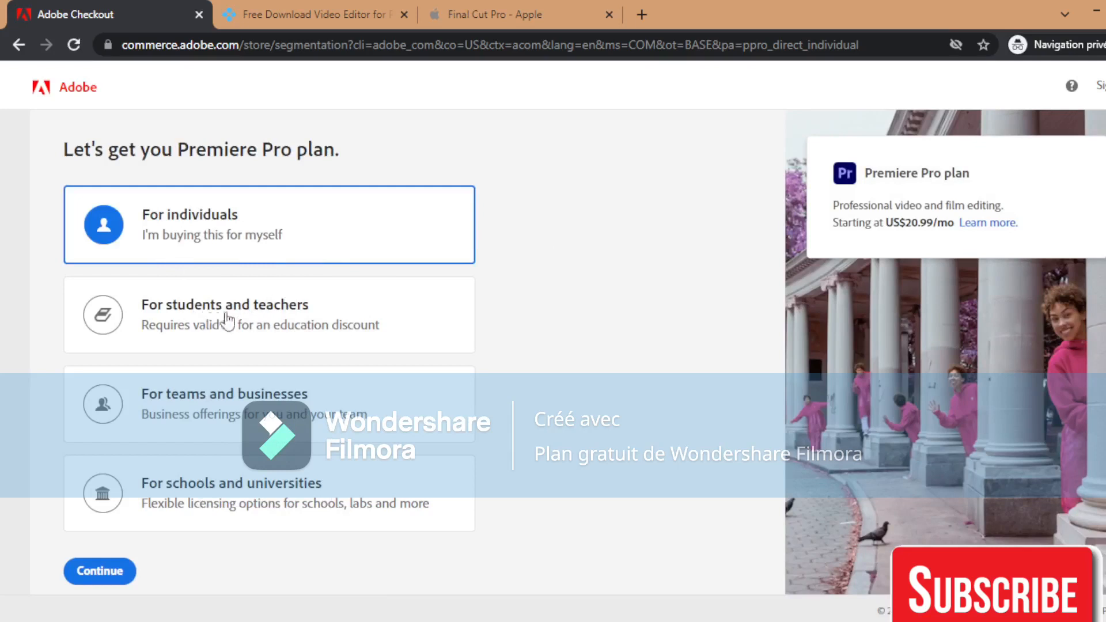
mouse_move(228, 350)
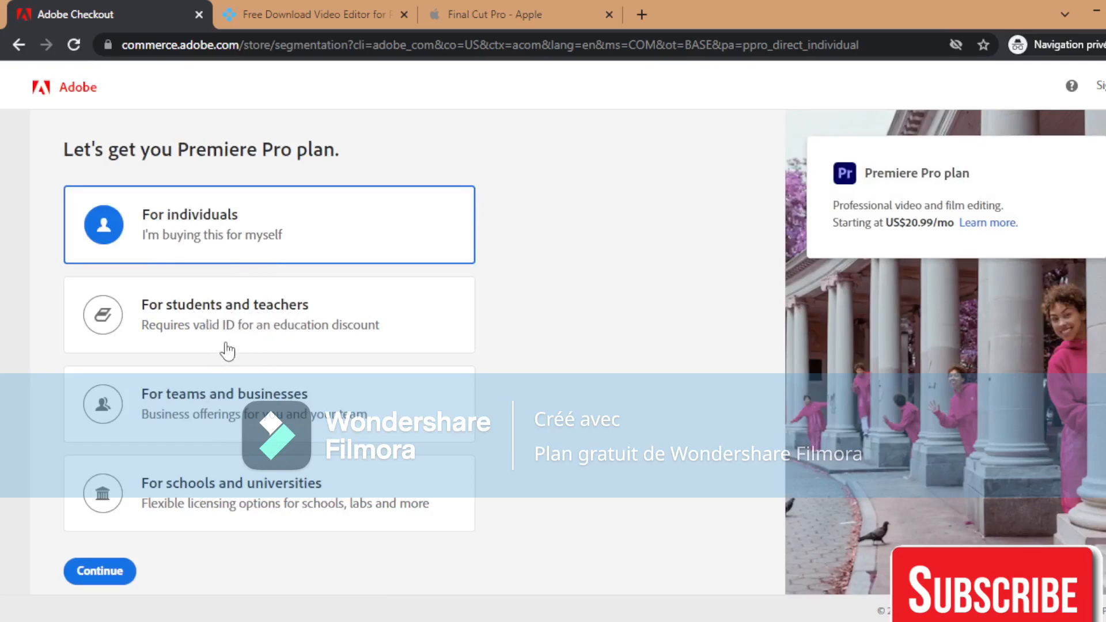
mouse_move(284, 408)
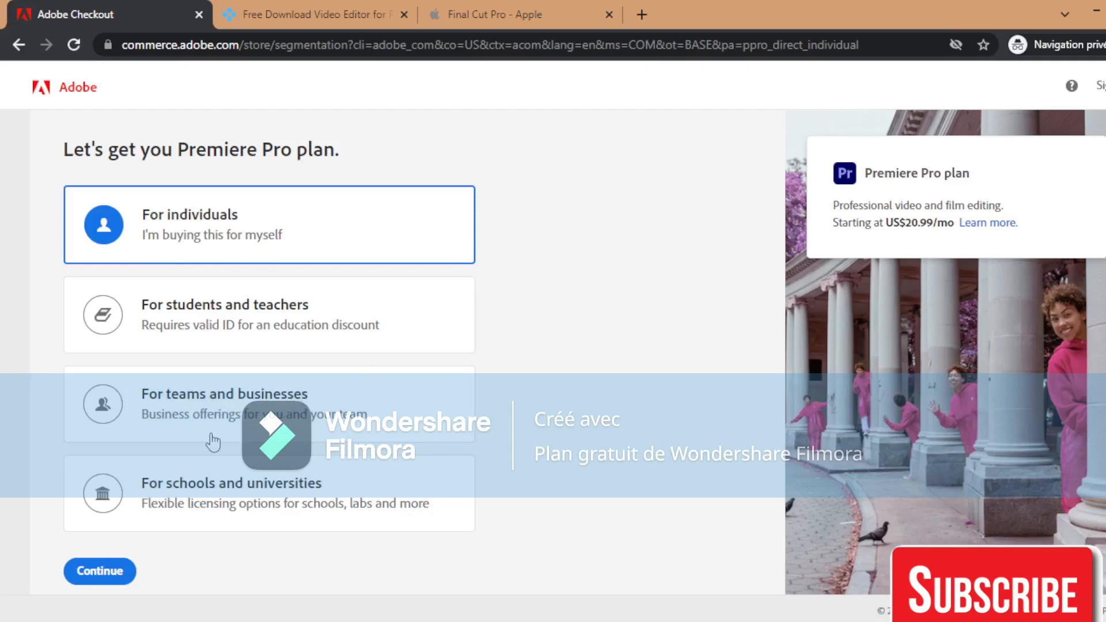
mouse_move(292, 508)
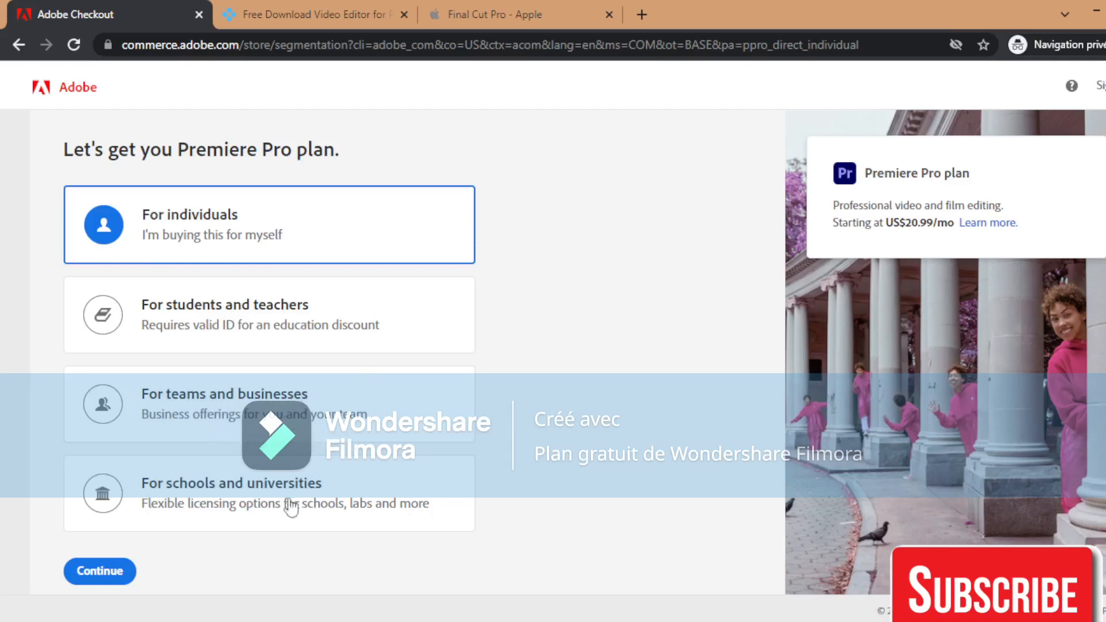
mouse_move(213, 527)
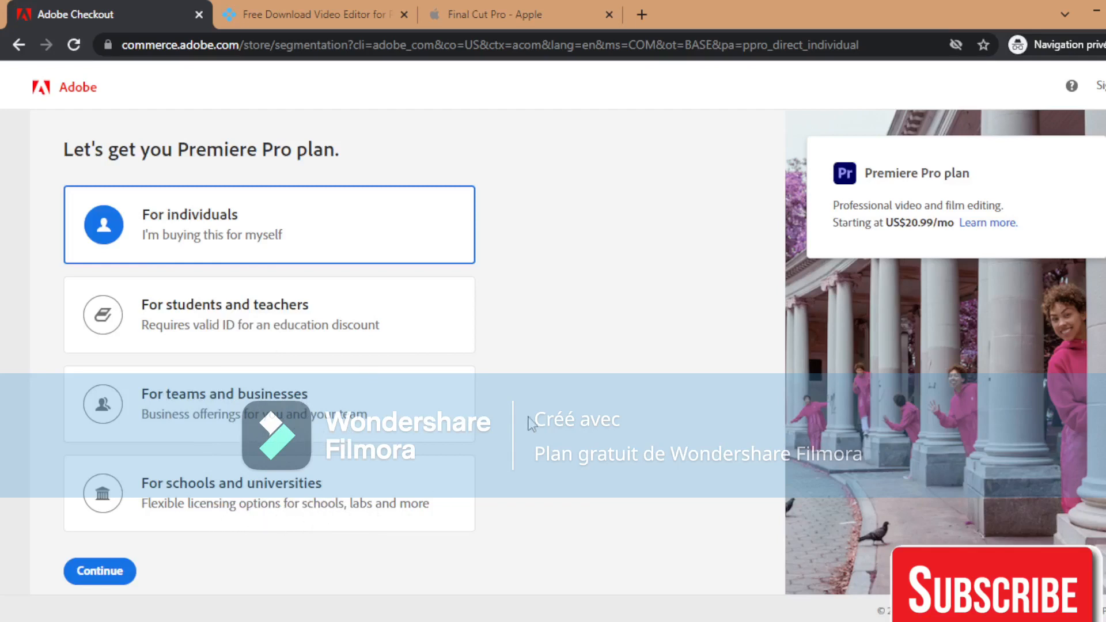
mouse_move(906, 250)
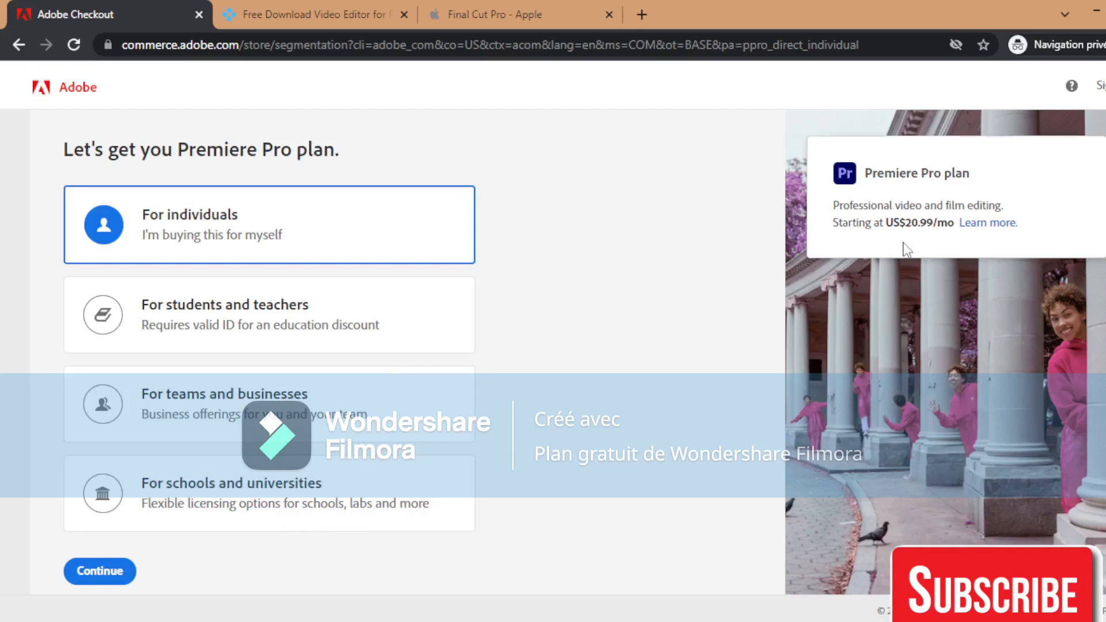
mouse_move(916, 242)
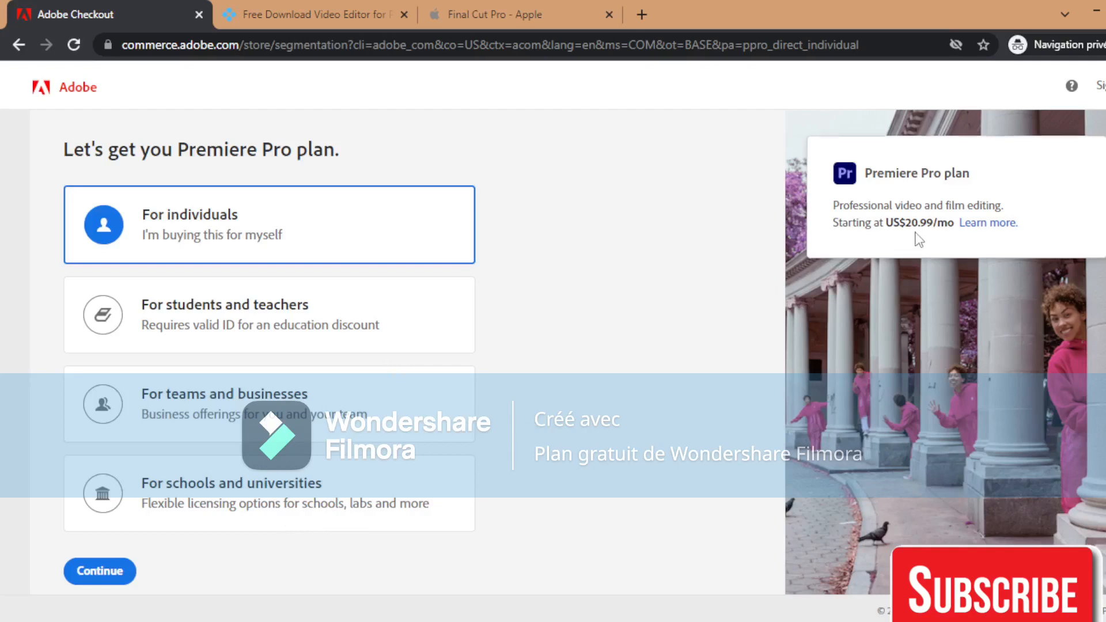
mouse_move(886, 226)
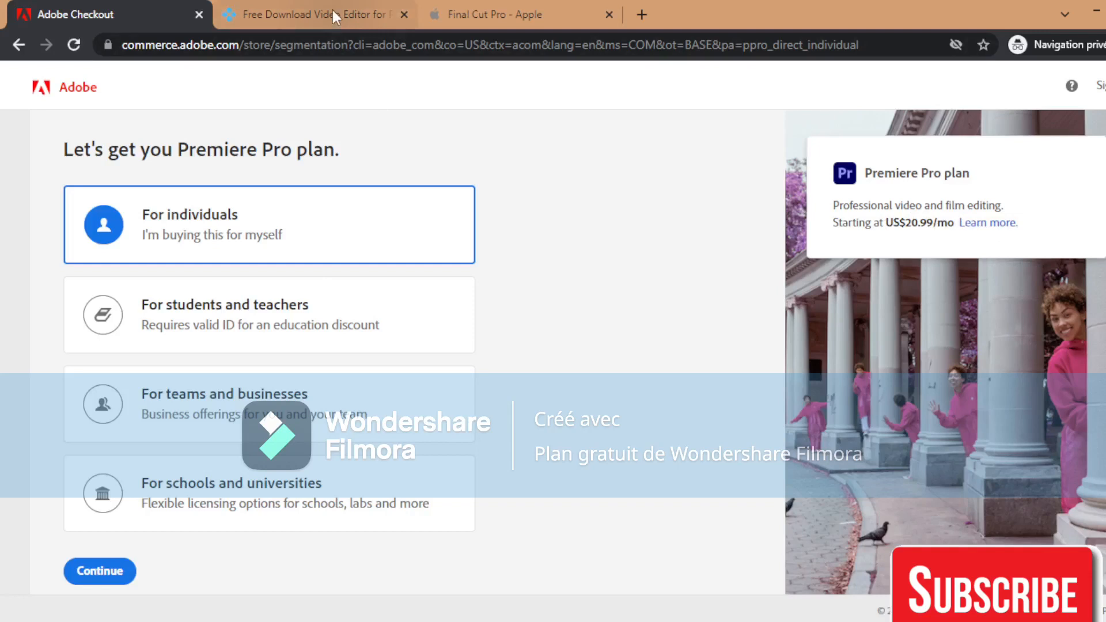
Review Movavi Video Editor Plus 2022 specs and $64.95 price, then move to Final Cut Pro
click(315, 13)
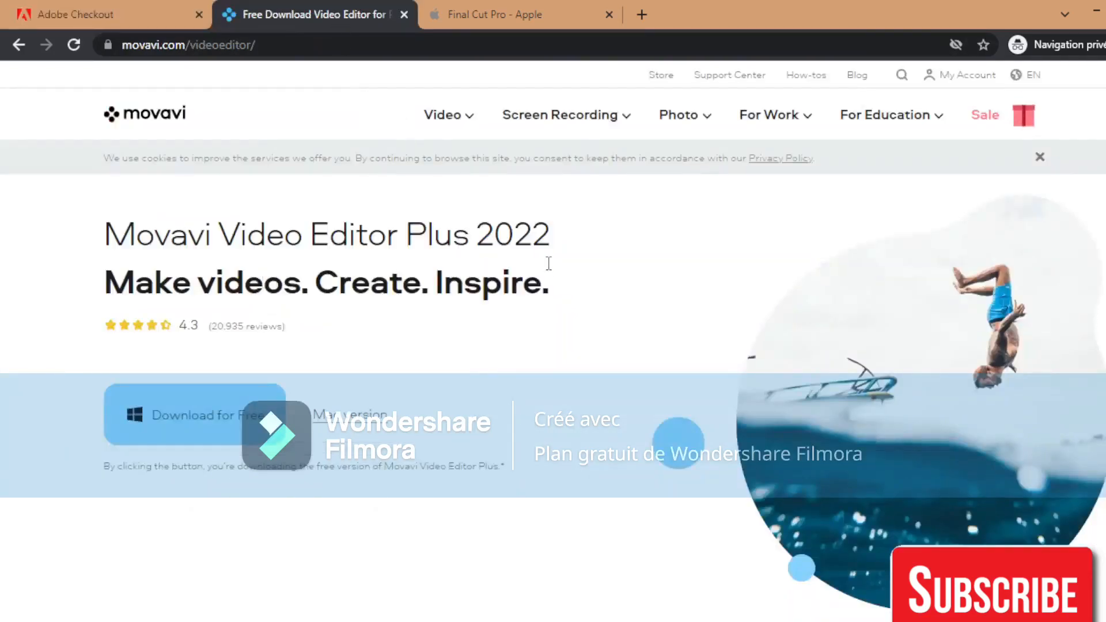
mouse_move(342, 313)
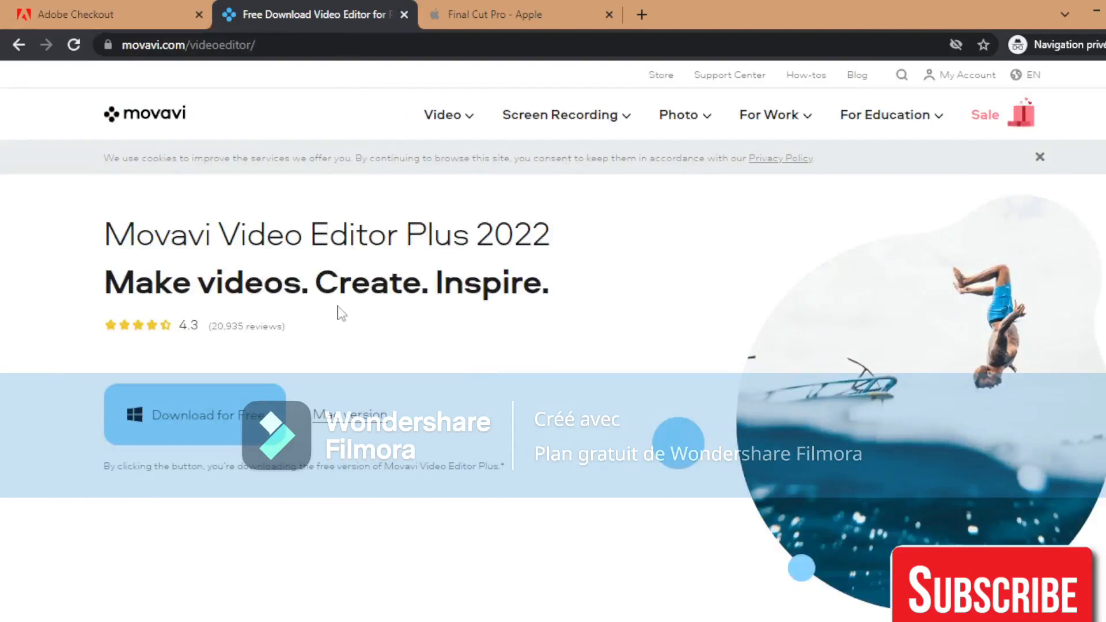
mouse_move(229, 361)
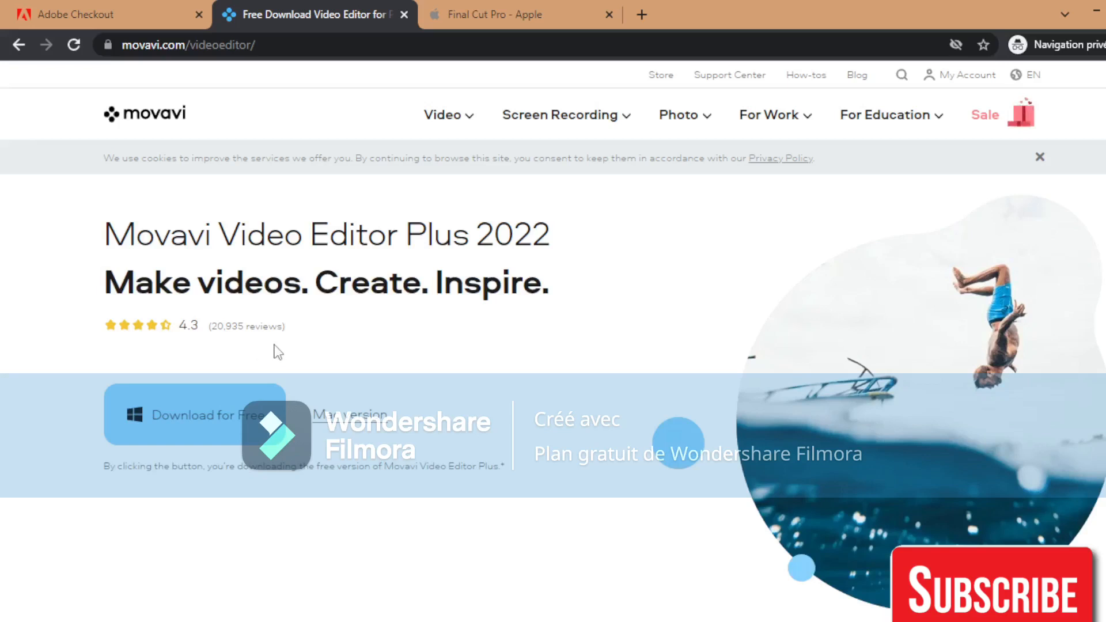
mouse_move(214, 344)
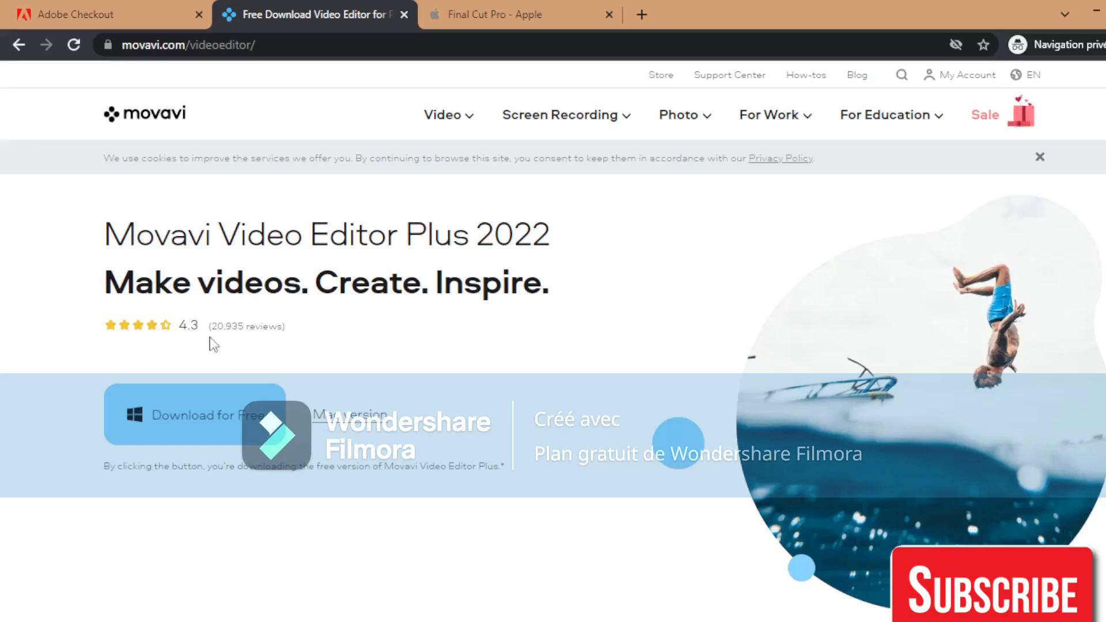
mouse_move(205, 354)
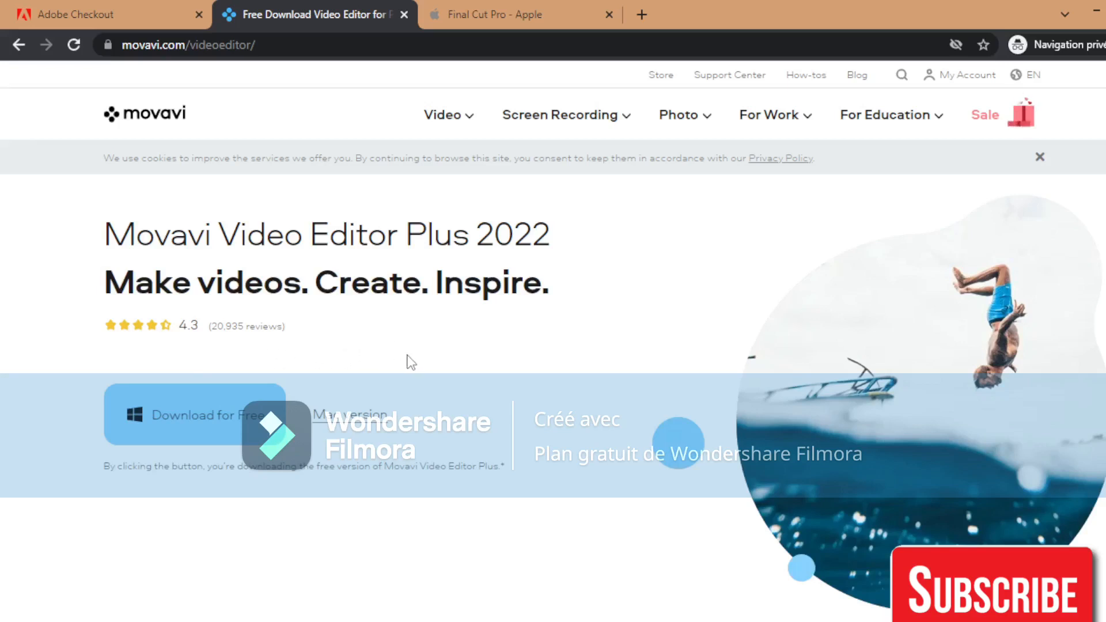
mouse_move(317, 384)
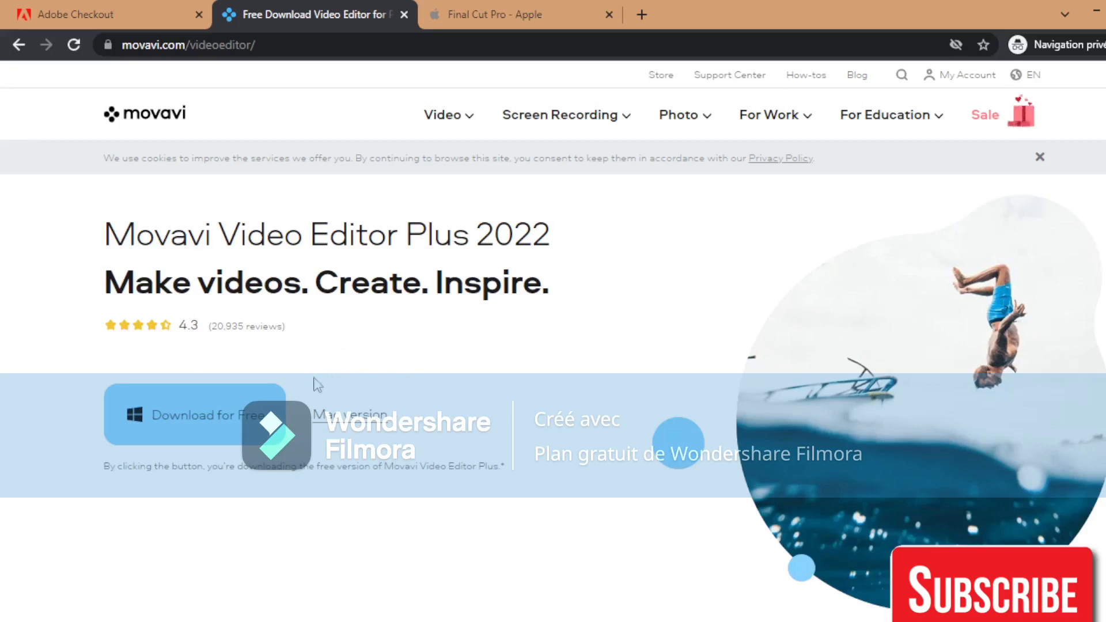
scroll(down, 3)
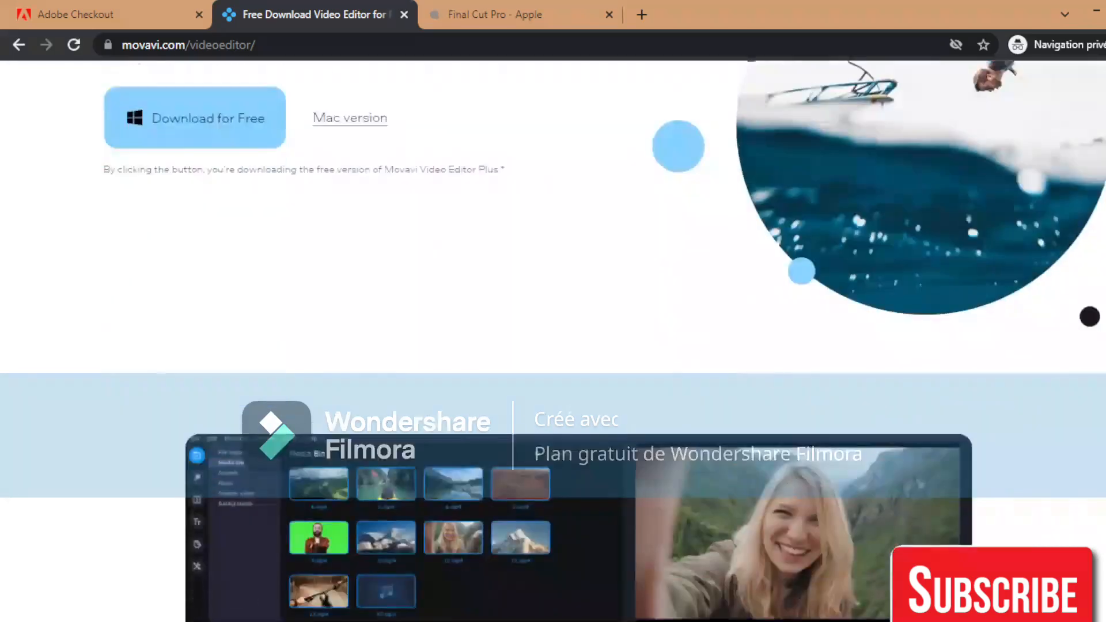
scroll(up, 3)
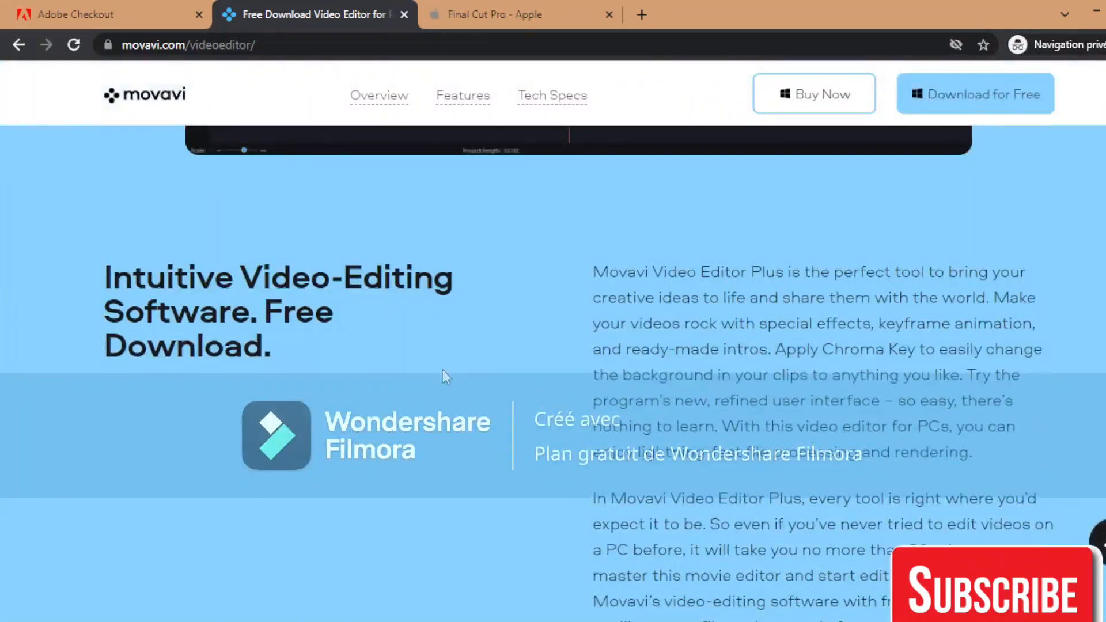
mouse_move(1097, 273)
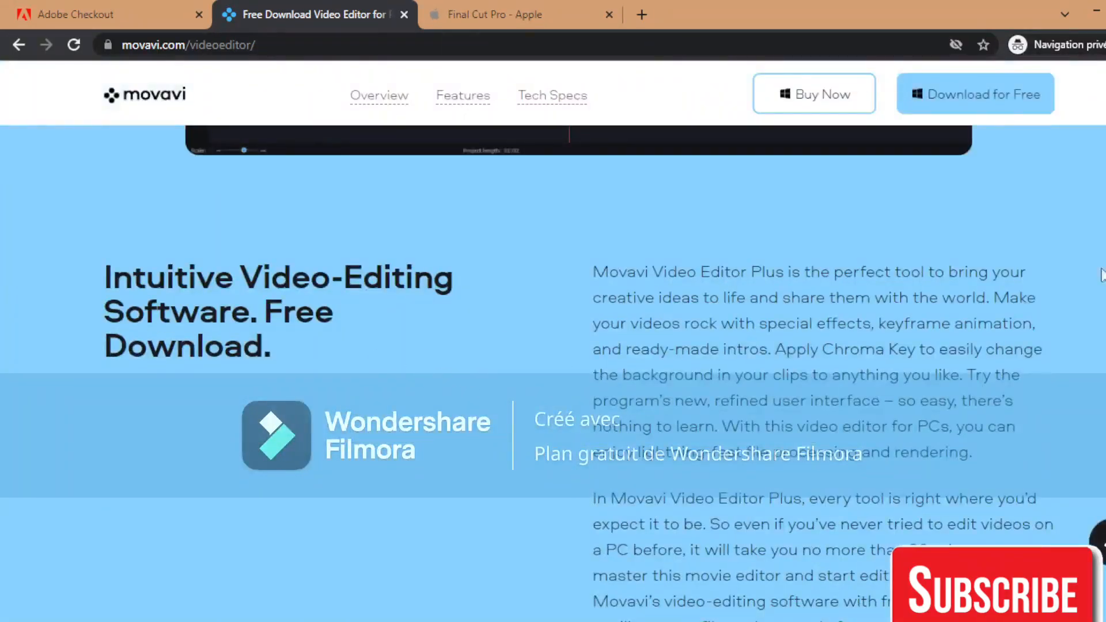
scroll(down, 3)
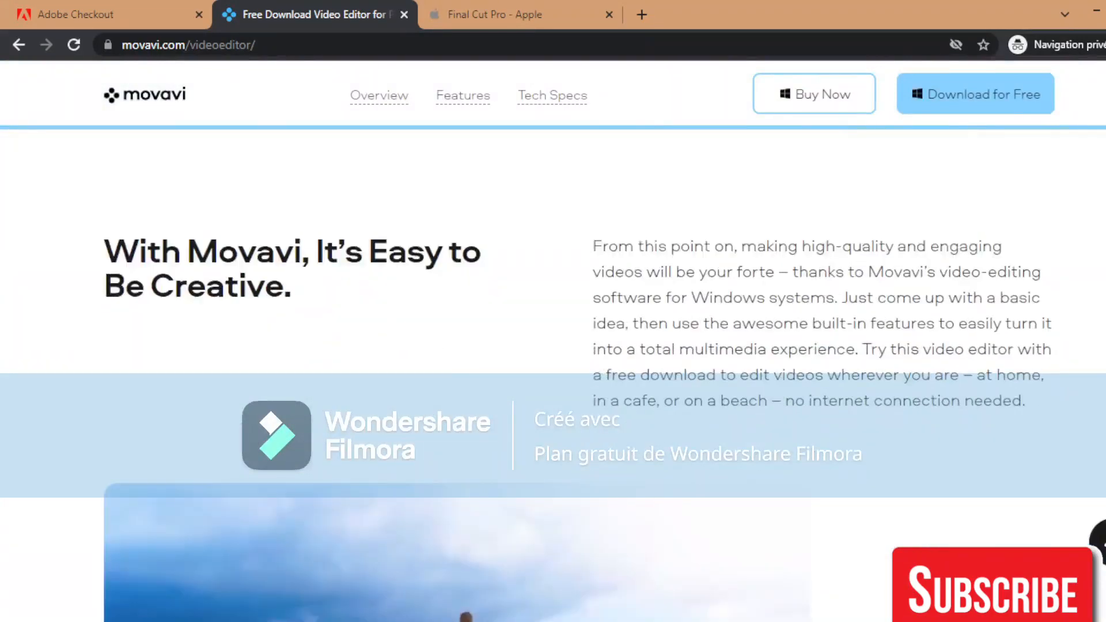
scroll(down, 3)
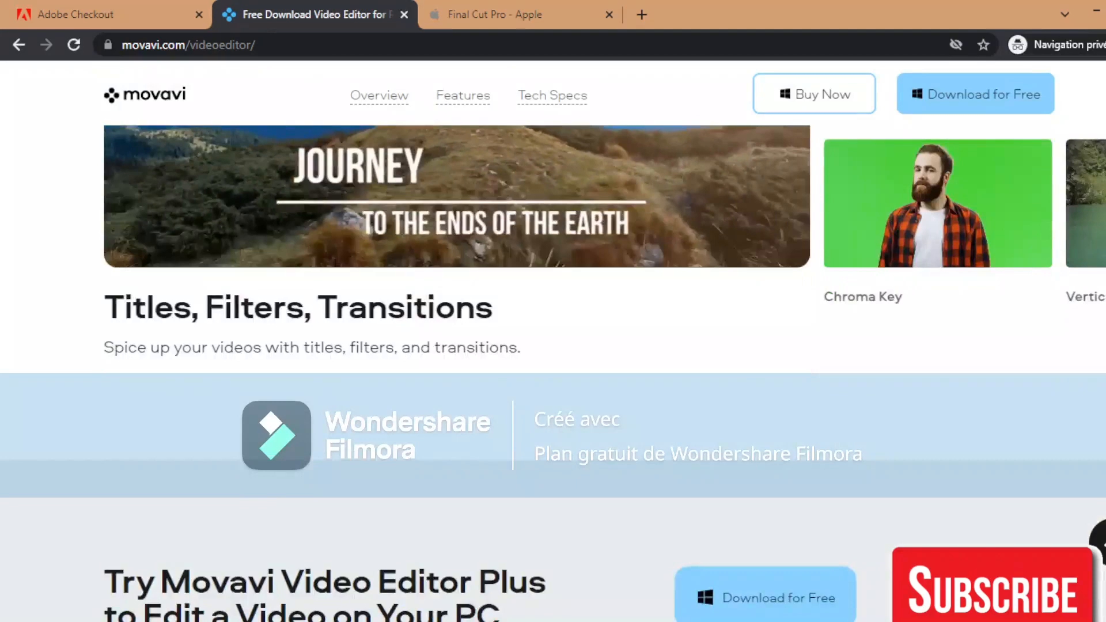
scroll(down, 3)
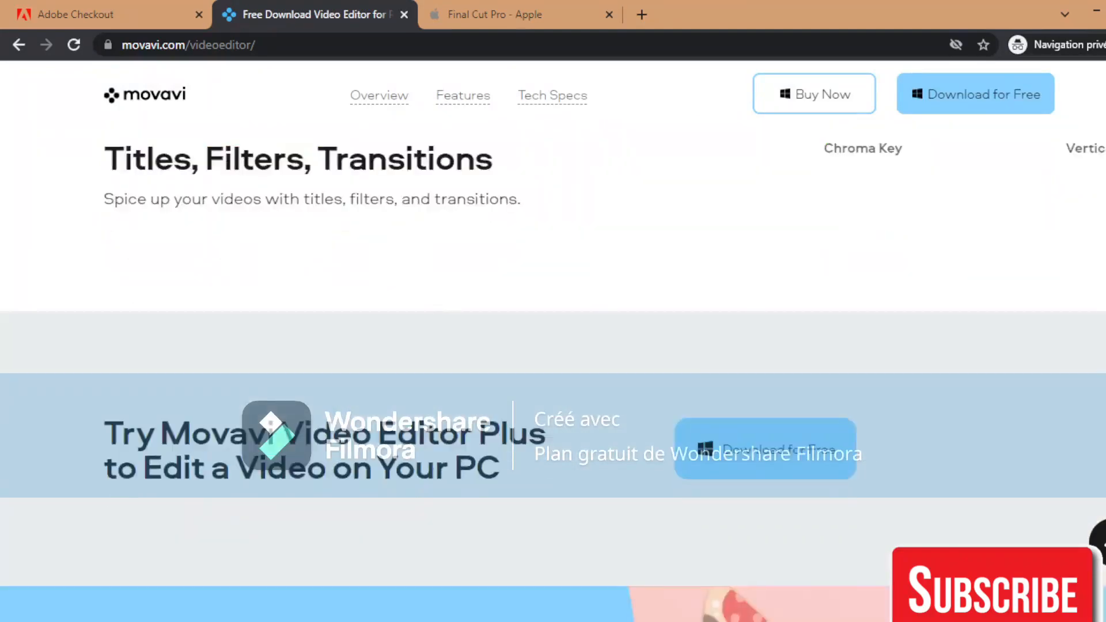
scroll(down, 3)
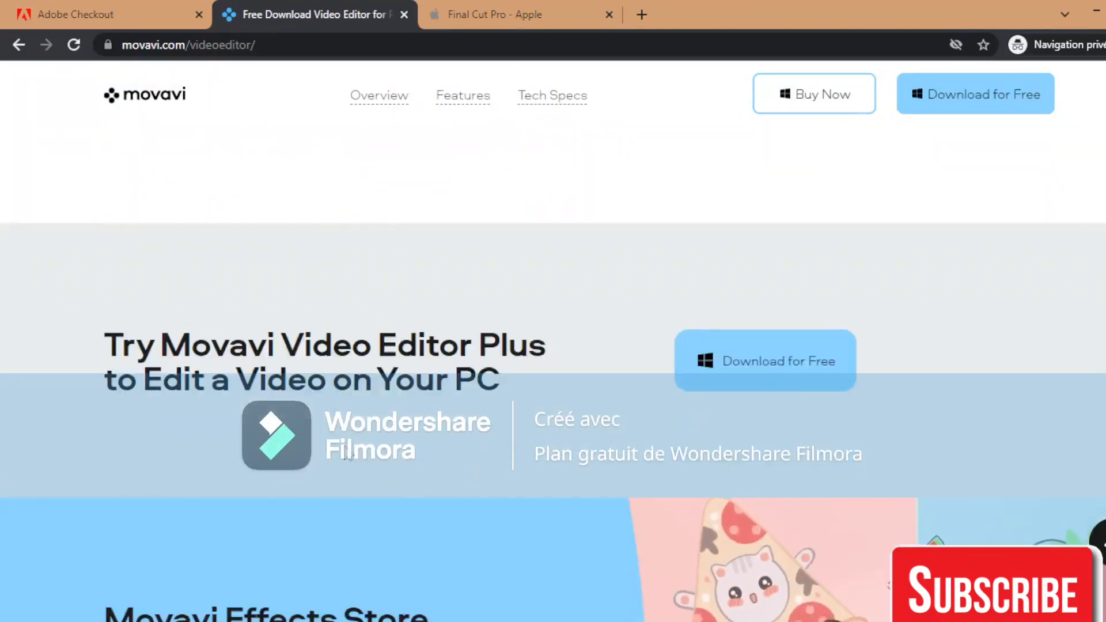
mouse_move(518, 420)
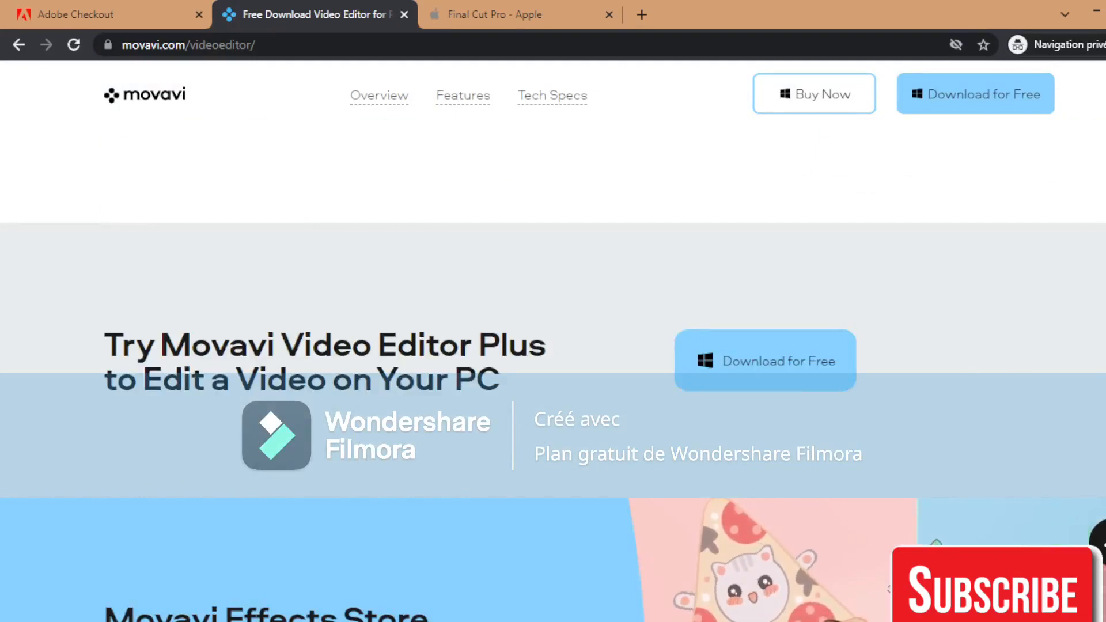
scroll(down, 3)
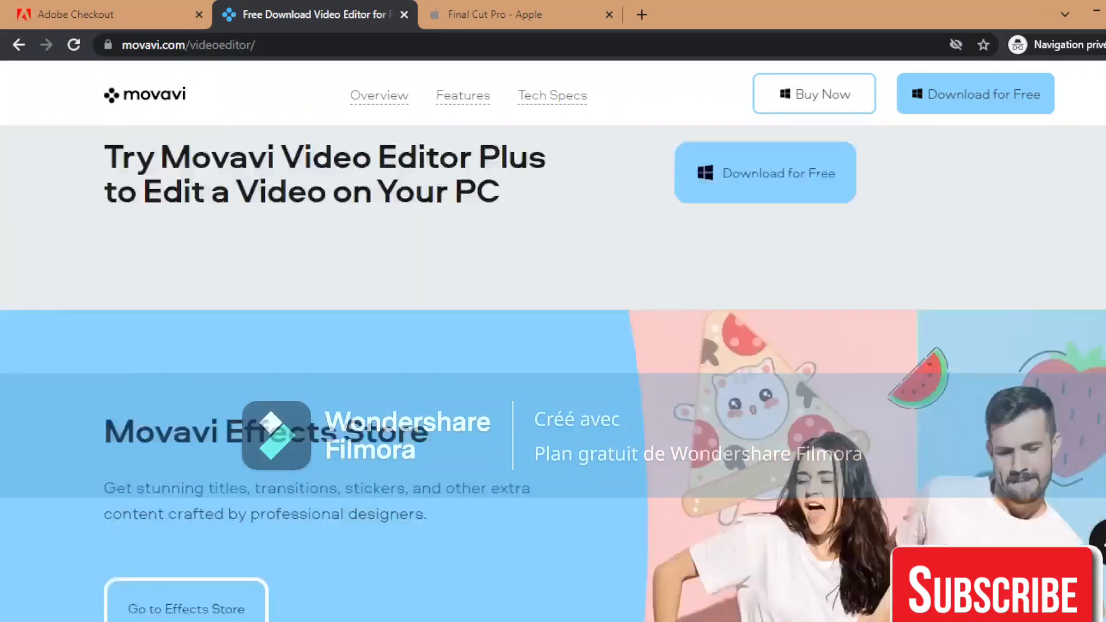
scroll(down, 3)
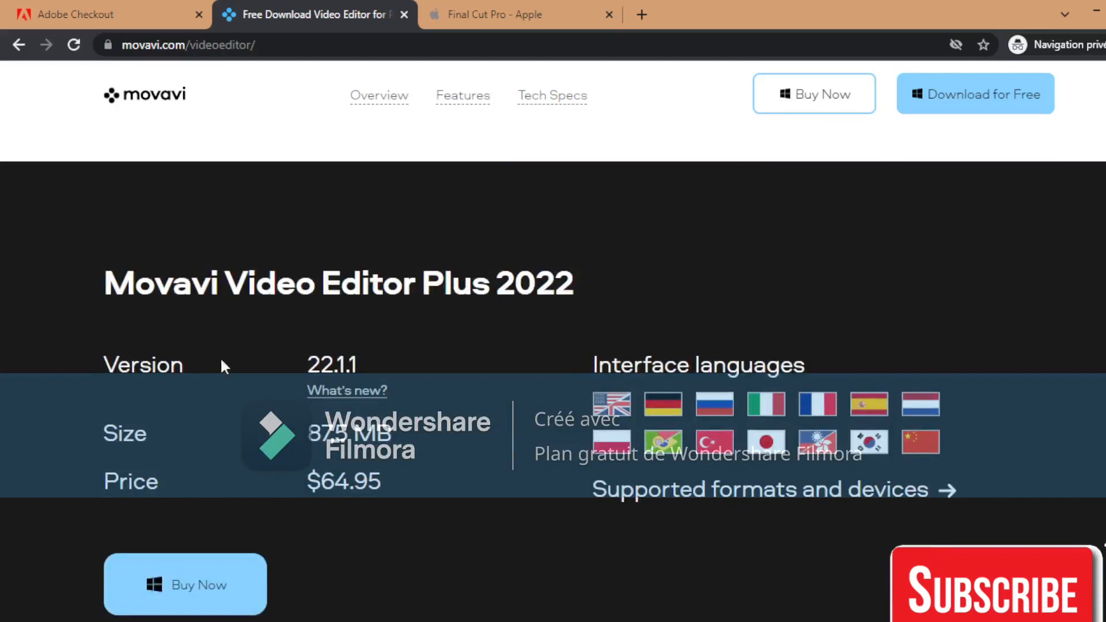
mouse_move(362, 385)
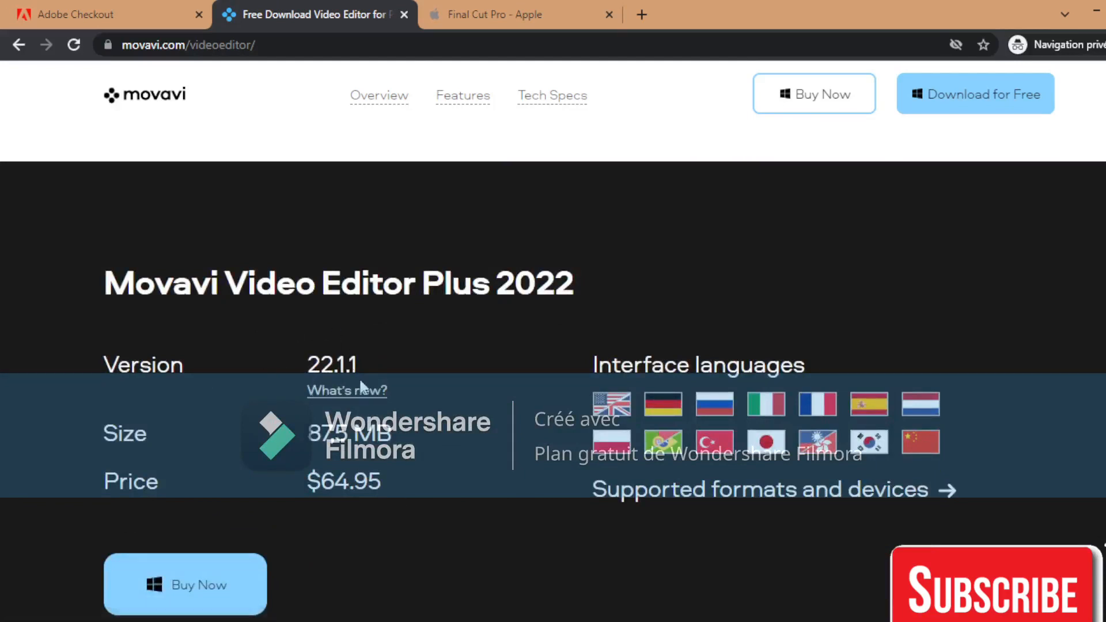
click(507, 14)
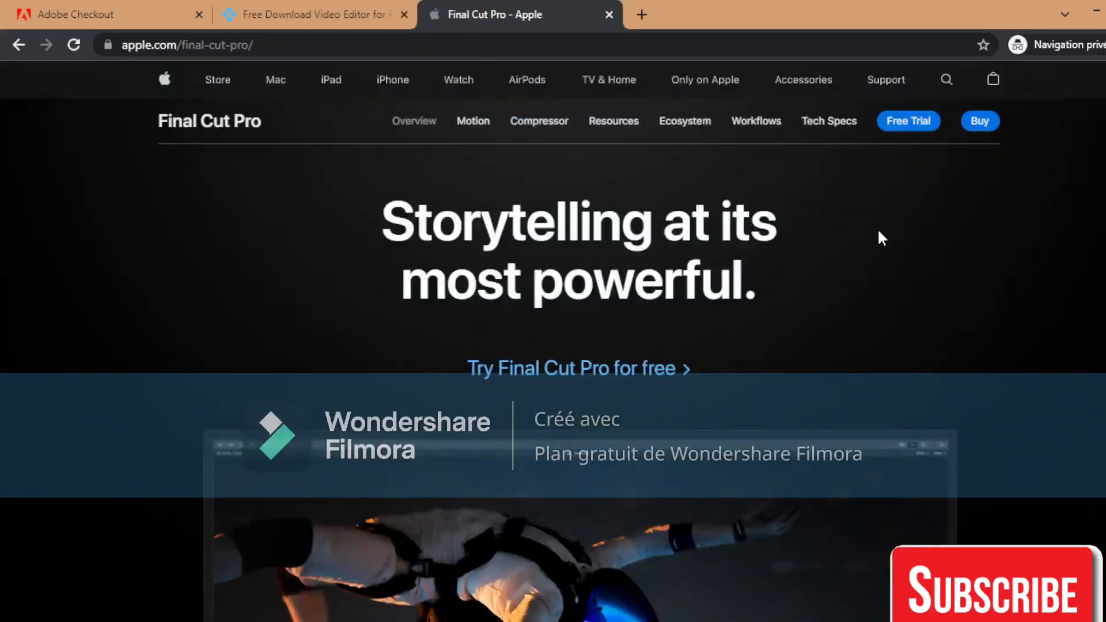
Read the Final Cut Pro overview past Object Tracker and Cinematic mode to 'Blazing pro performance'
scroll(down, 3)
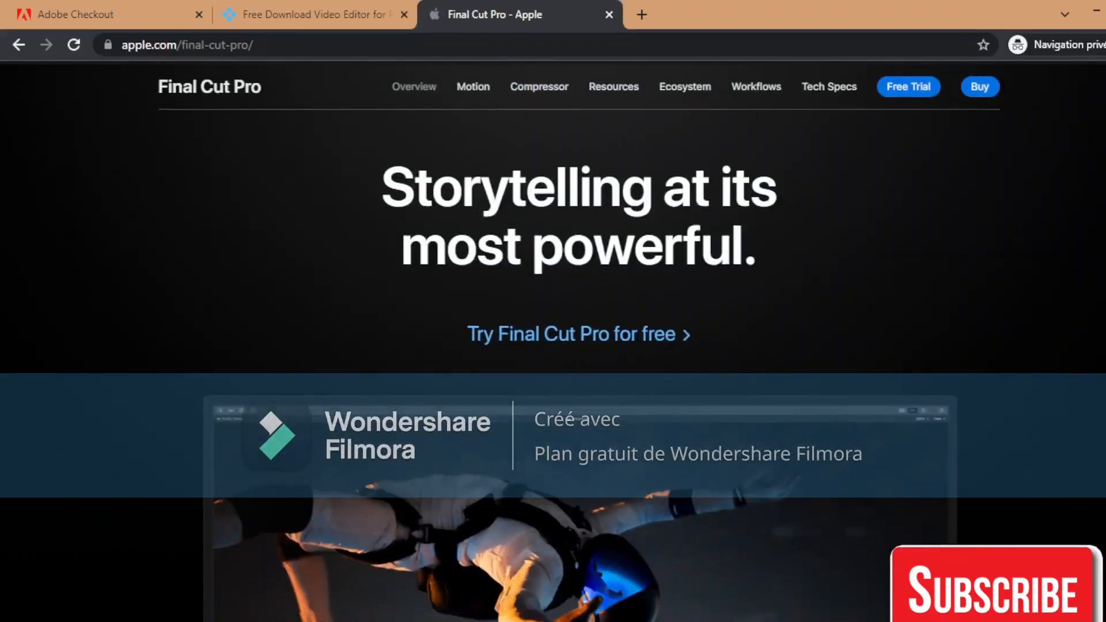
scroll(down, 3)
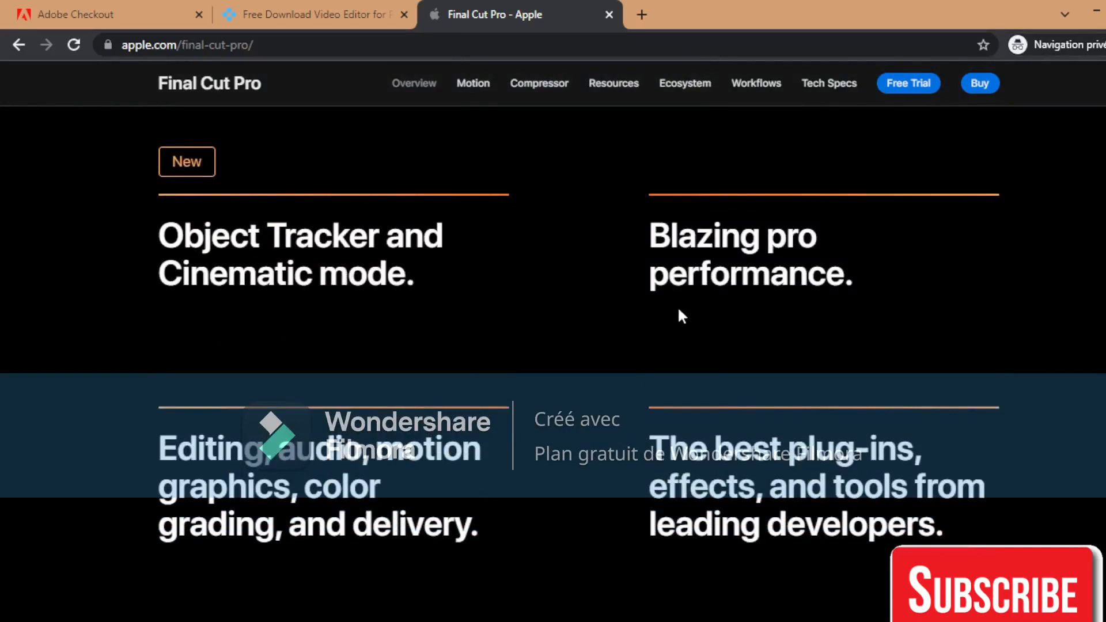
scroll(down, 3)
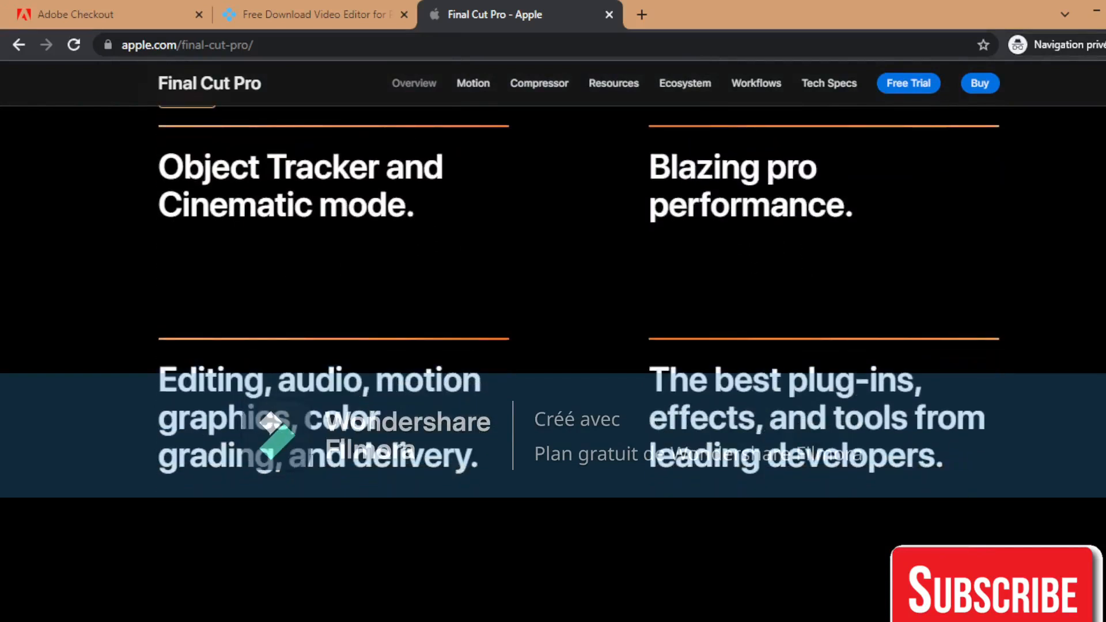
scroll(down, 3)
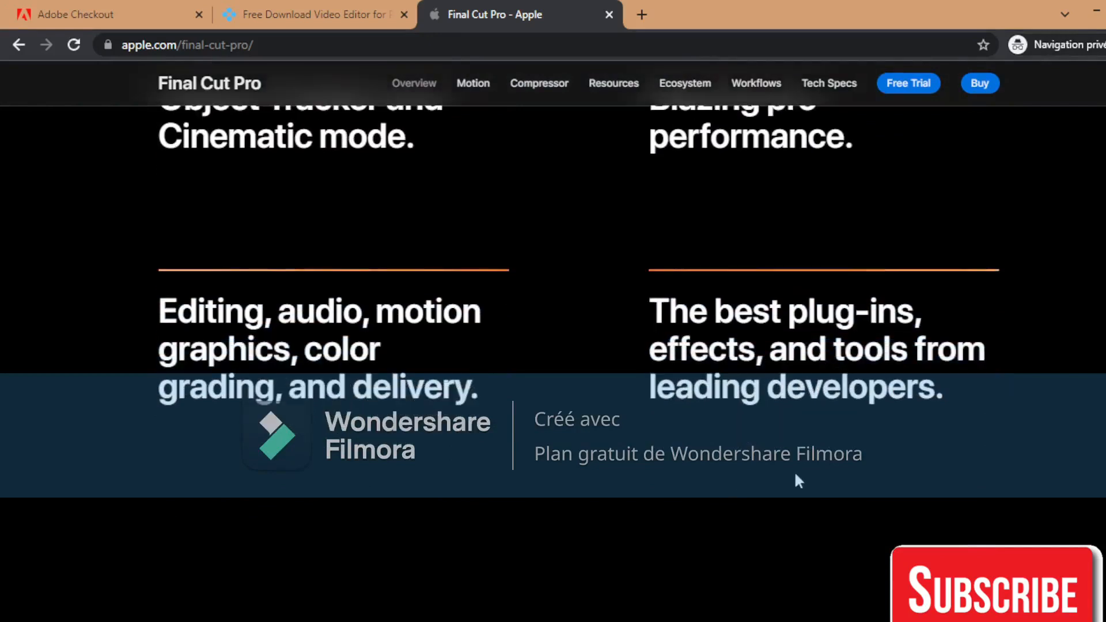
scroll(down, 3)
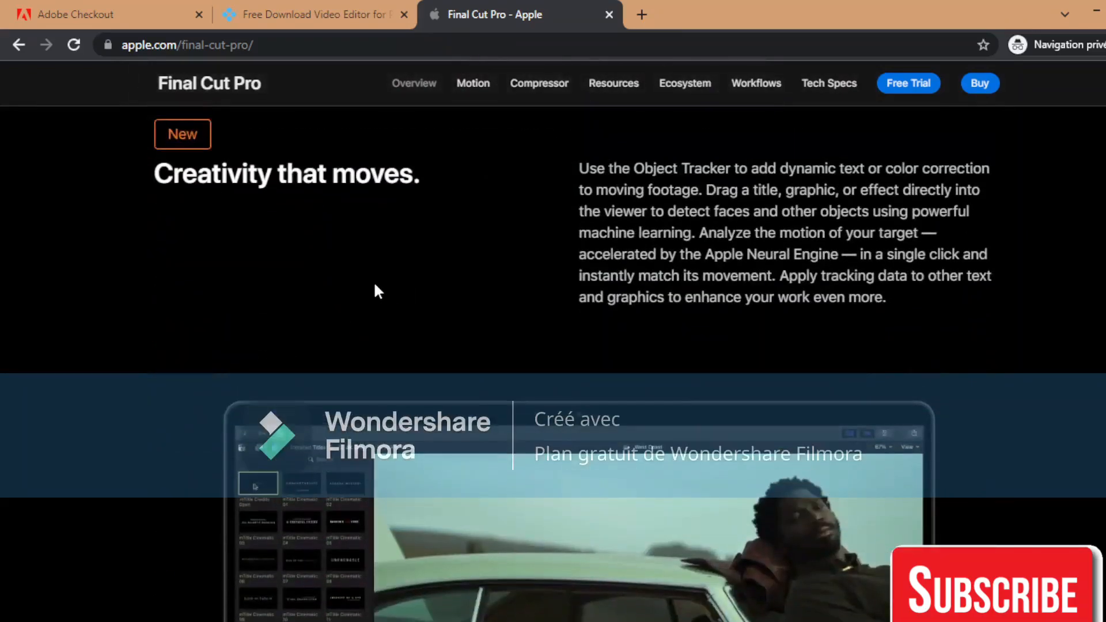
scroll(down, 3)
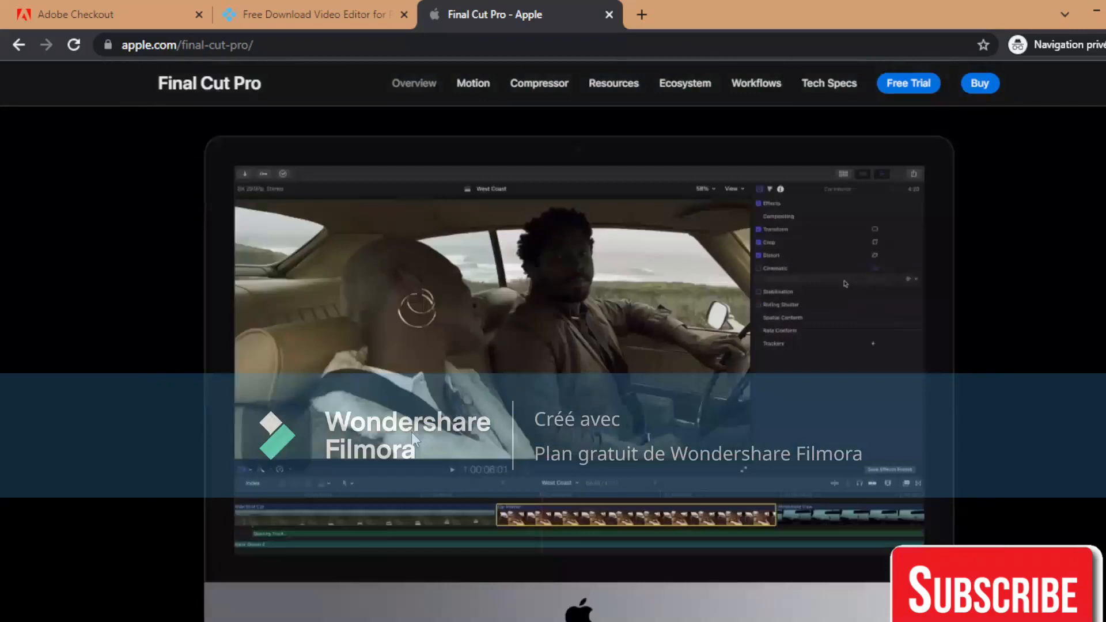
scroll(down, 3)
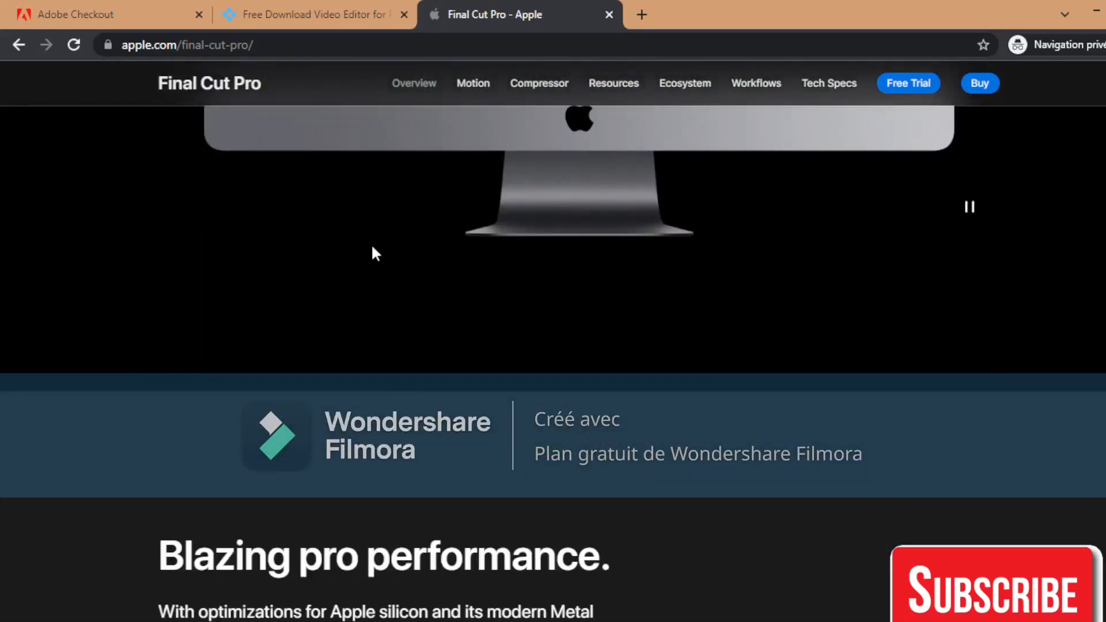
mouse_move(209, 121)
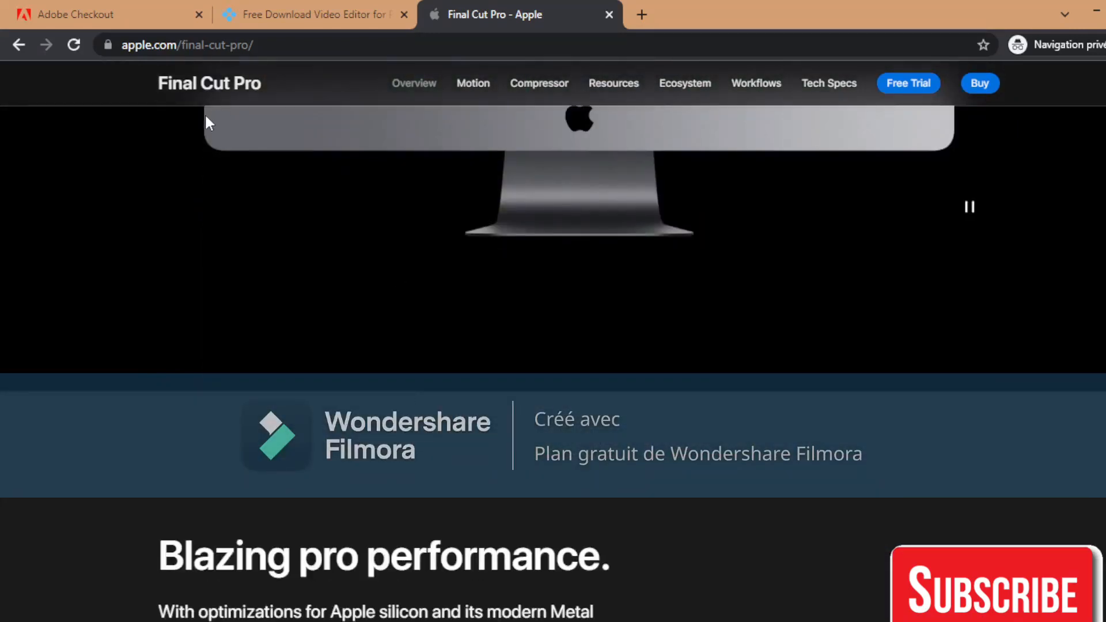
mouse_move(431, 329)
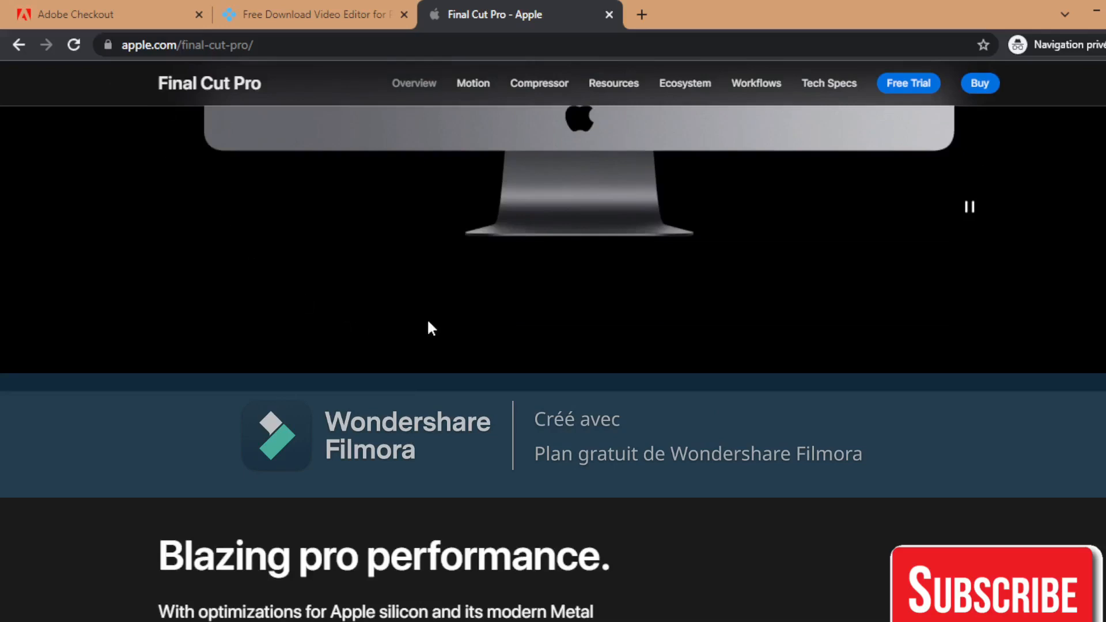
mouse_move(340, 255)
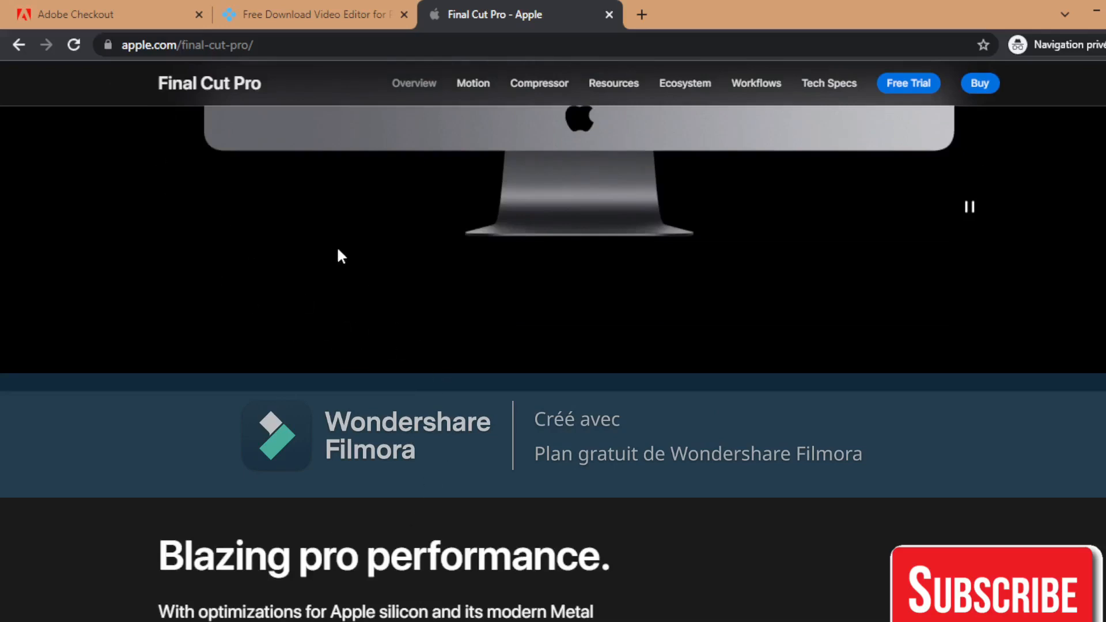
mouse_move(136, 35)
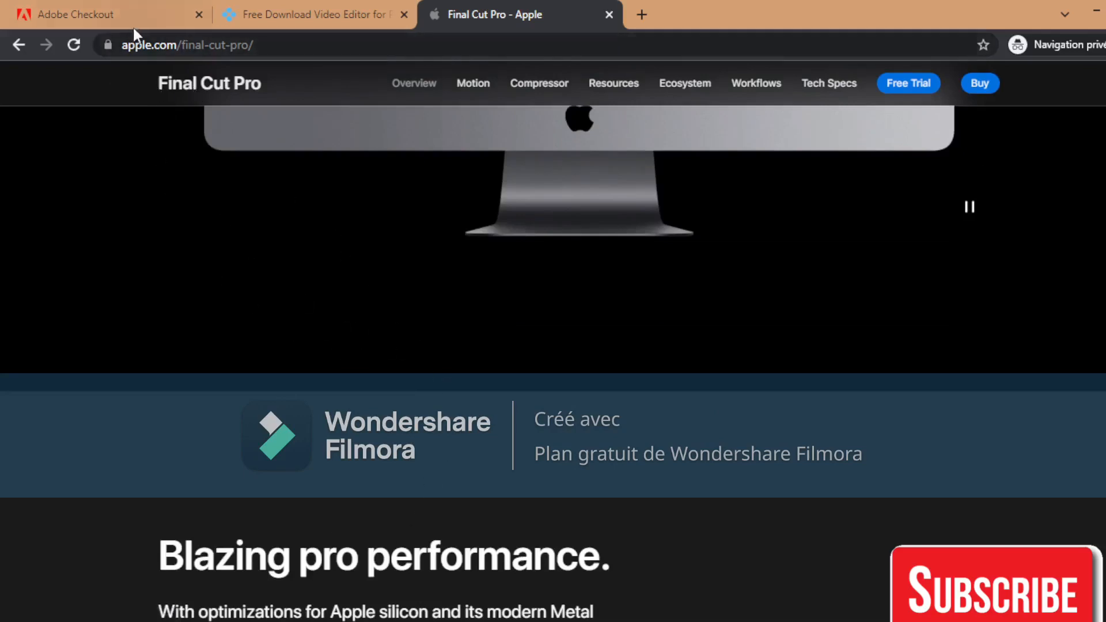
Glance at the Premiere Pro checkout tab, then return to the Movavi Video Editor Plus page
click(99, 14)
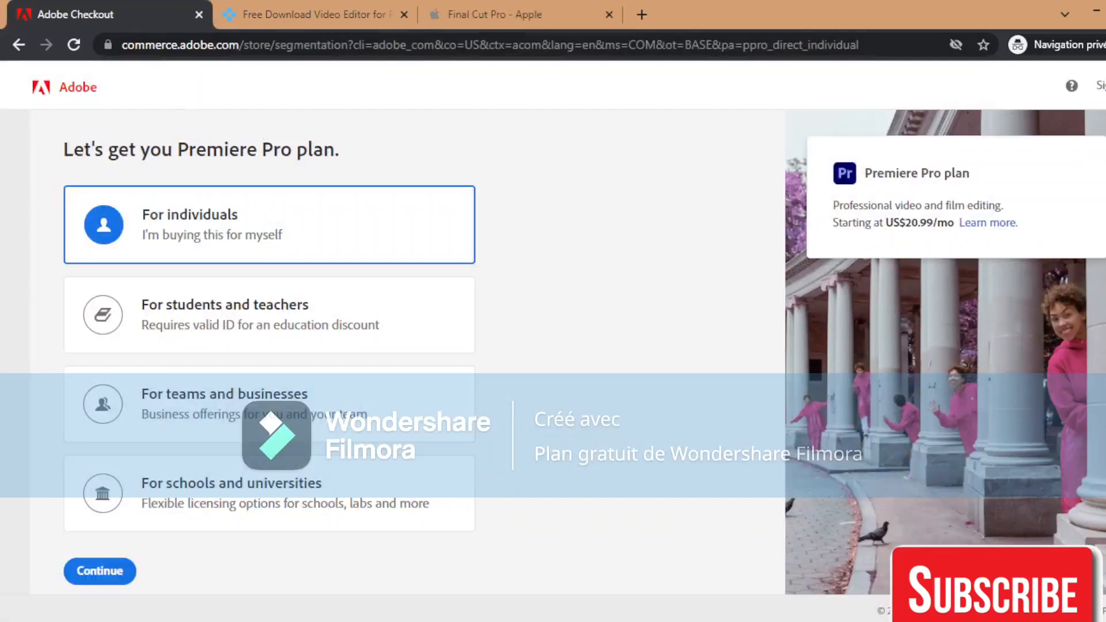
click(314, 14)
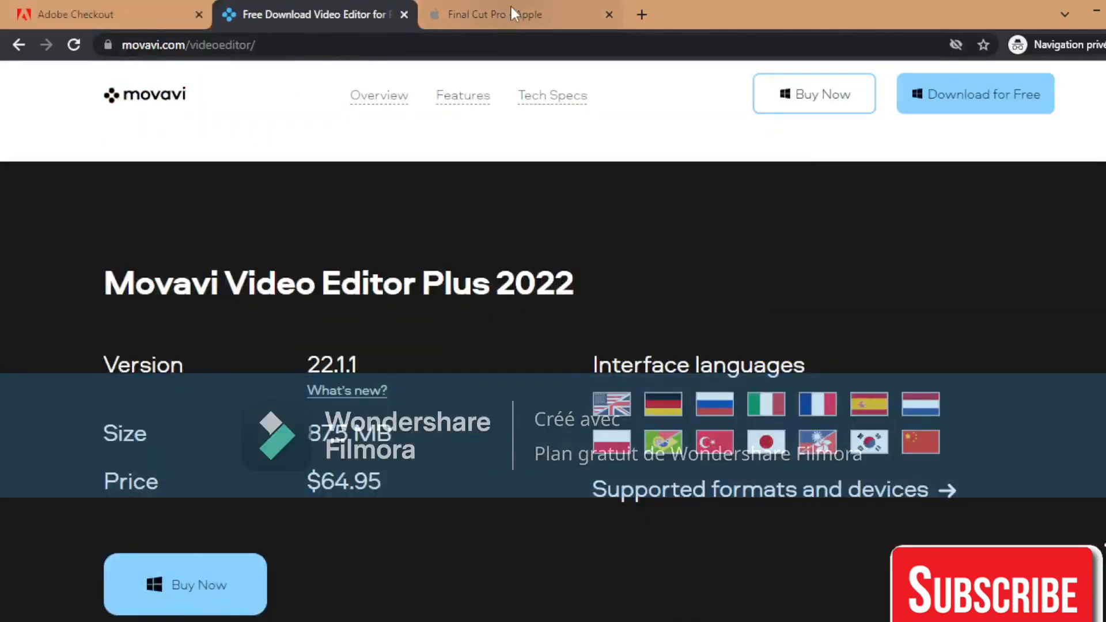